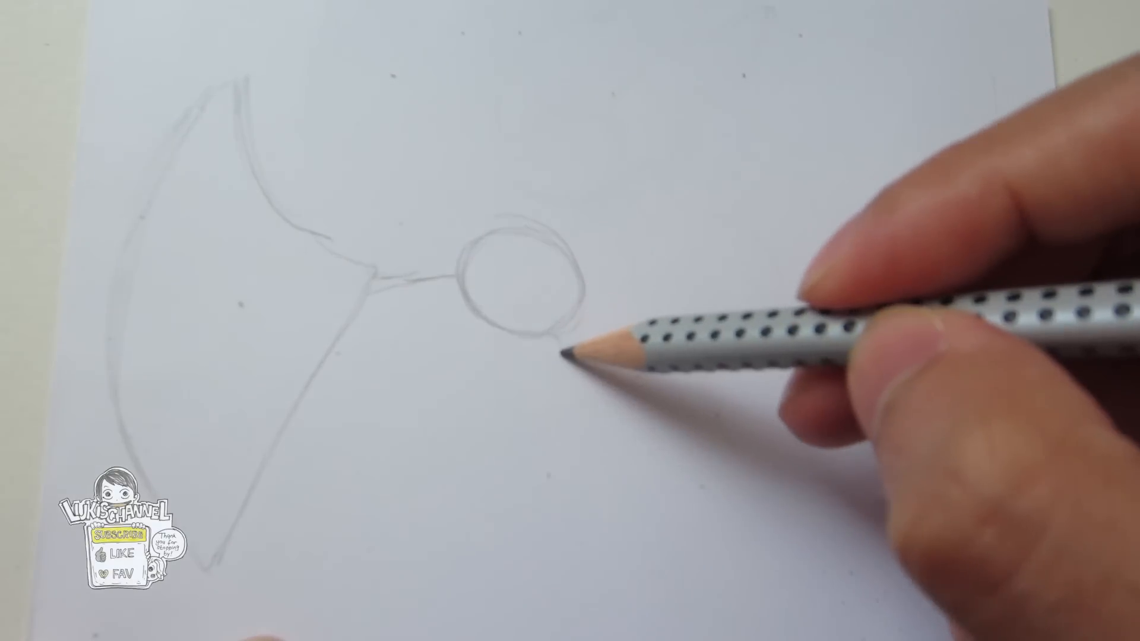
left_click_drag(553, 356, 574, 408)
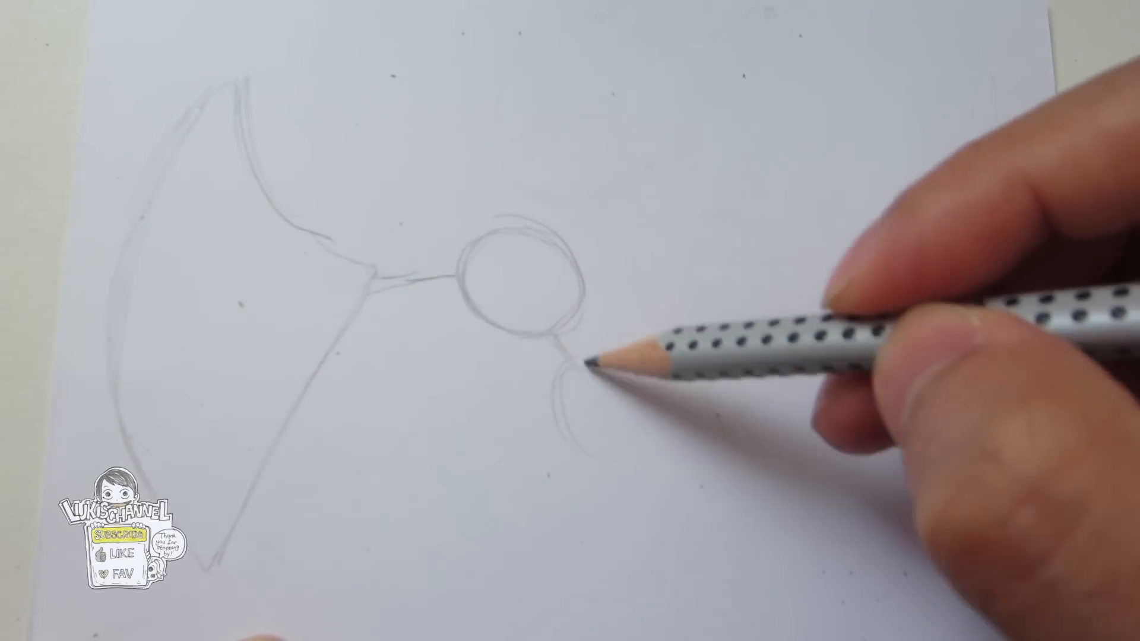